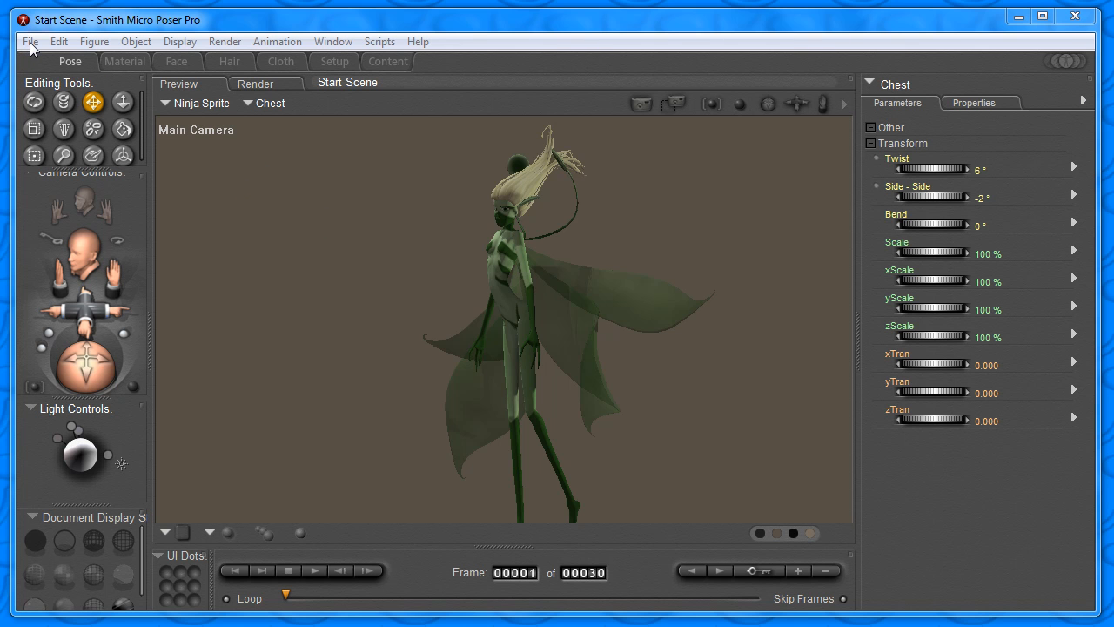
# Step: Export the scene as a Wavefront OBJ, single frame, accepting the object list and export options
pyautogui.click(29, 42)
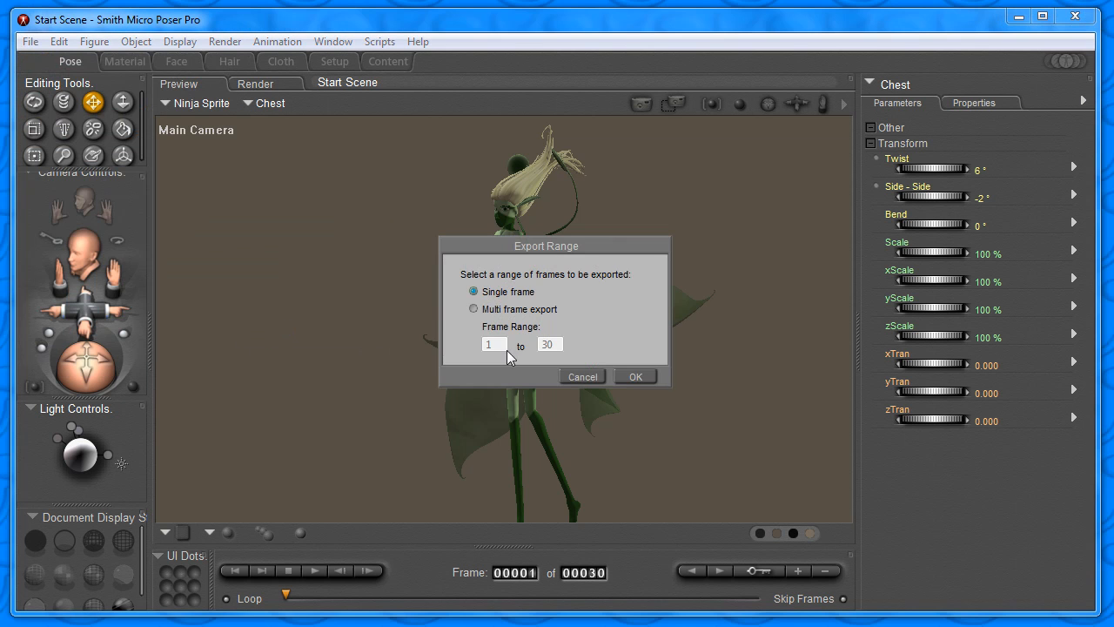
pyautogui.click(633, 376)
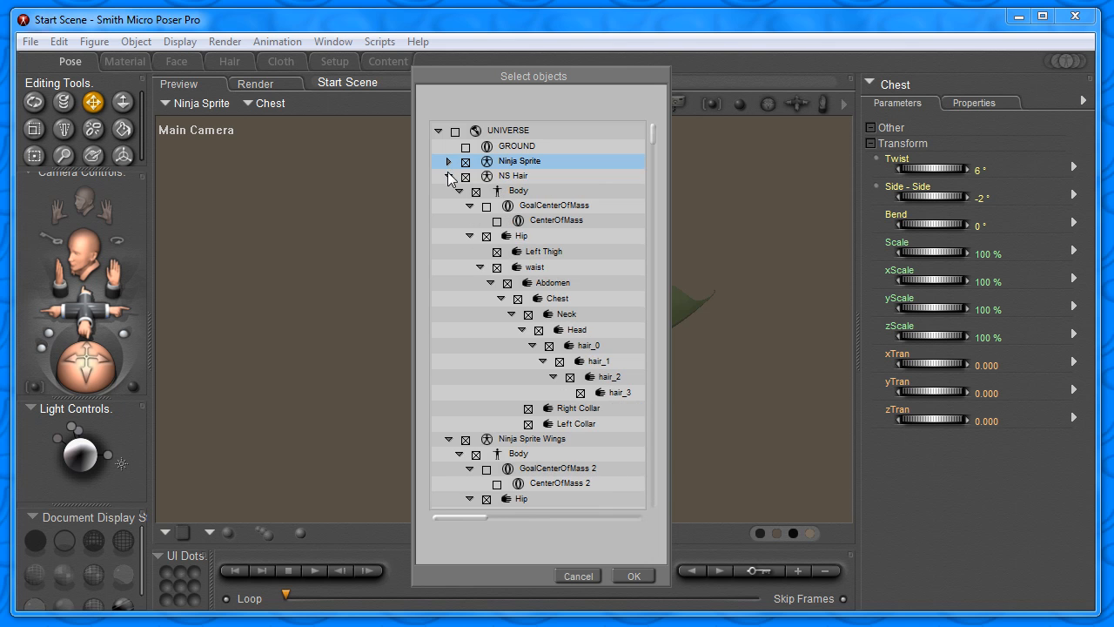
pyautogui.click(449, 160)
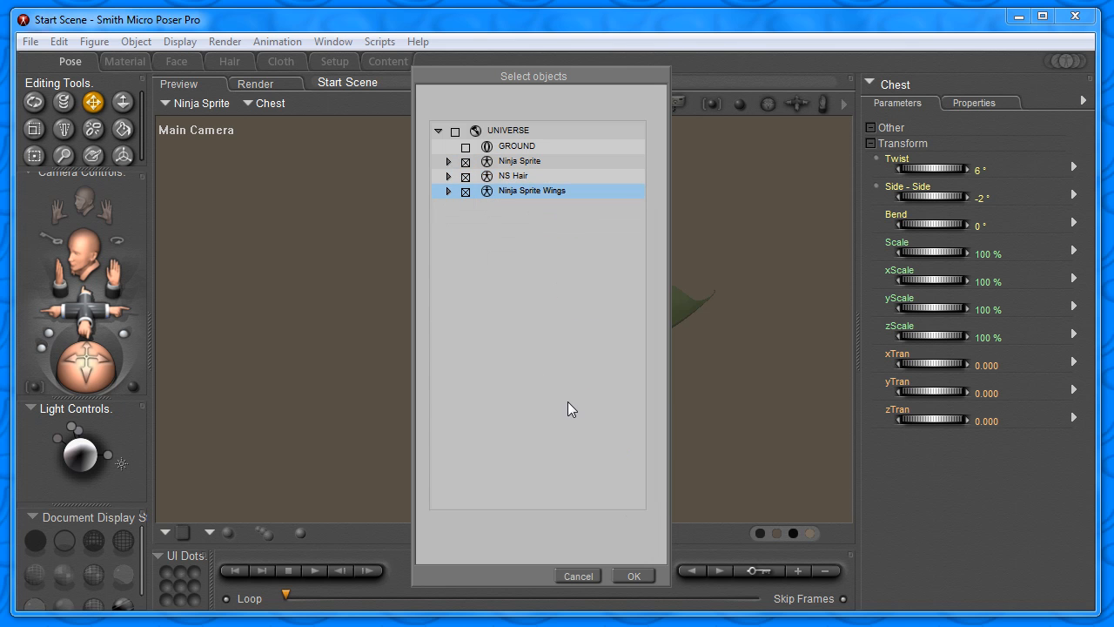
pyautogui.click(634, 575)
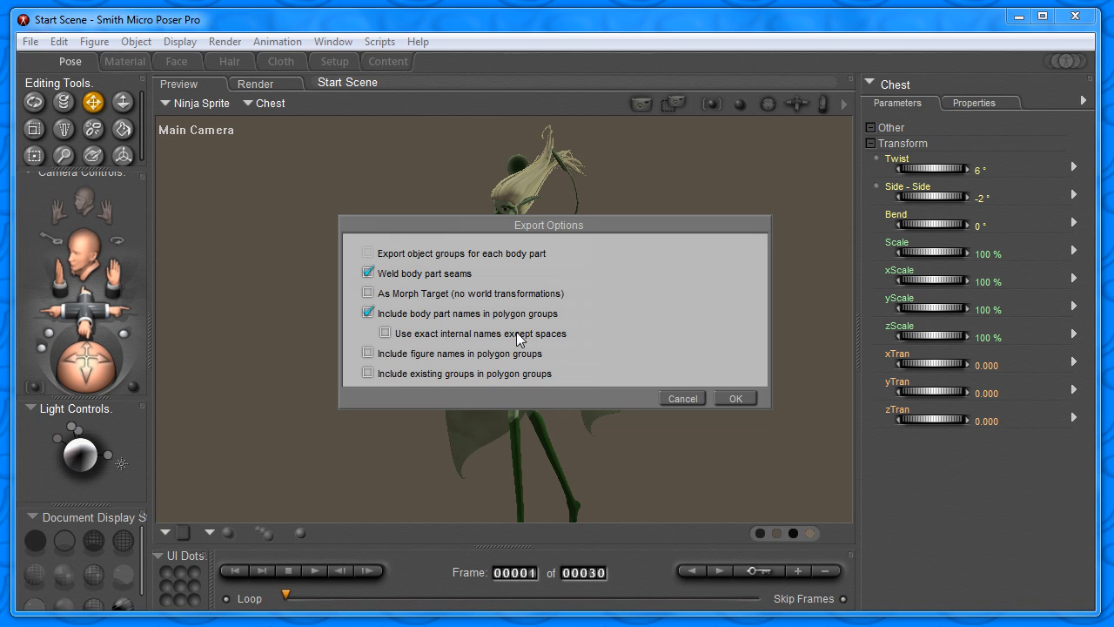
pyautogui.click(735, 397)
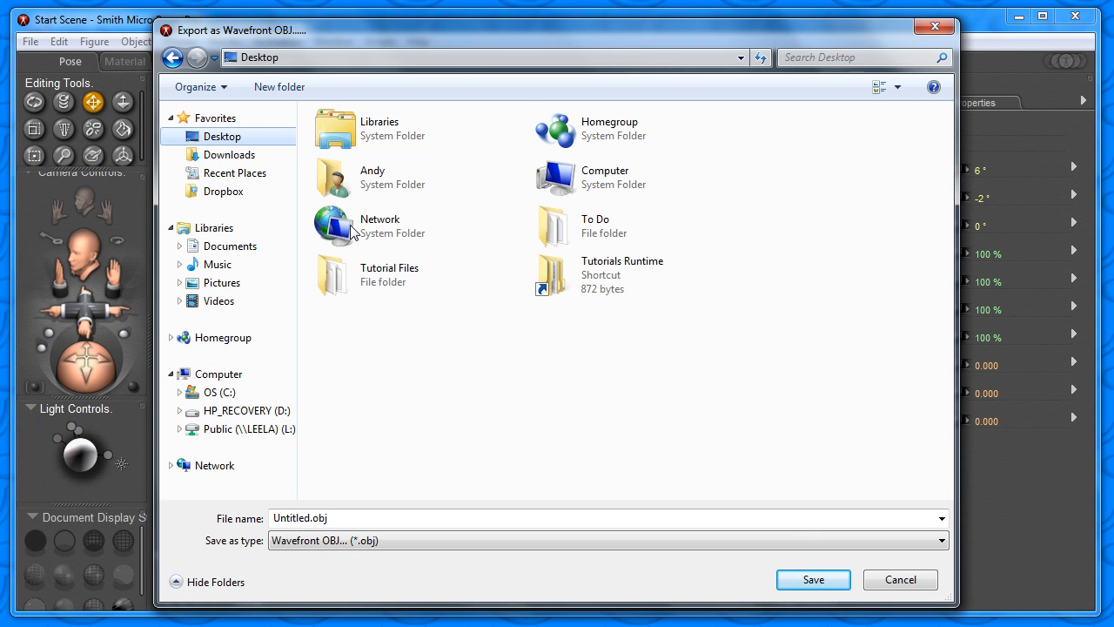
# Step: Save the export as ninja sprite.obj in Tutorial Files, replacing the existing file
pyautogui.click(812, 578)
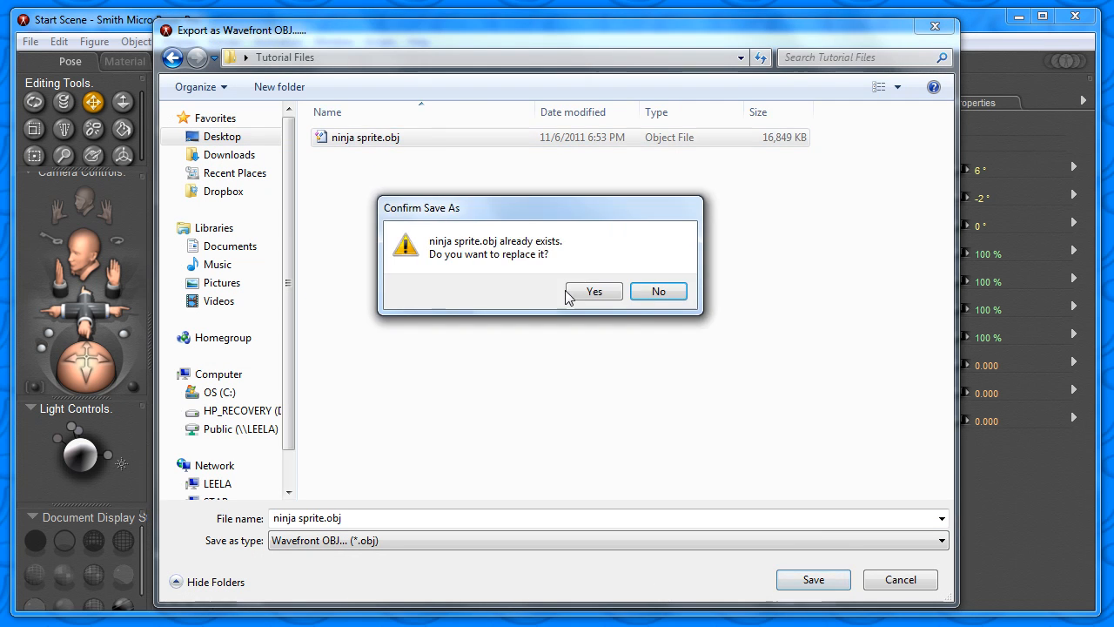
pyautogui.click(594, 291)
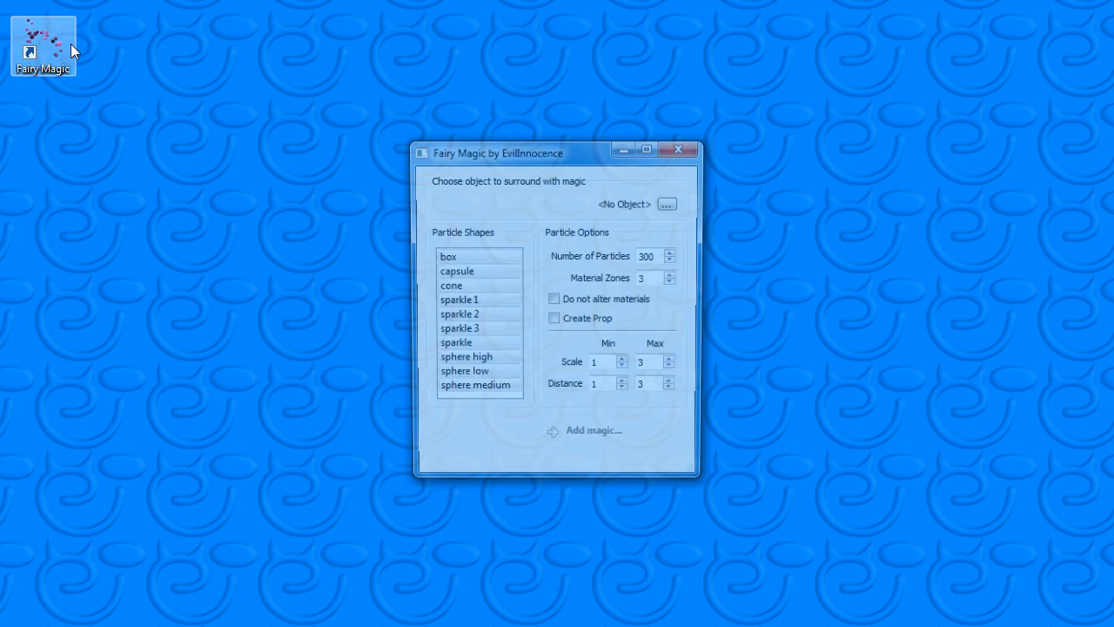
# Step: Load the exported ninja sprite.obj as the object to surround with magic
pyautogui.click(666, 203)
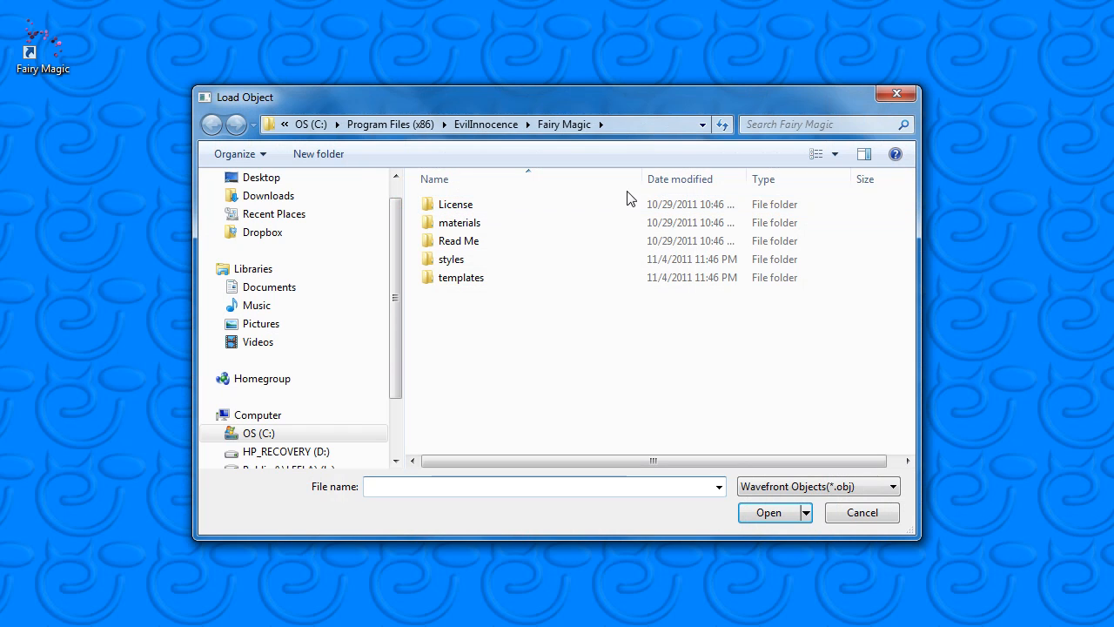
pyautogui.click(261, 178)
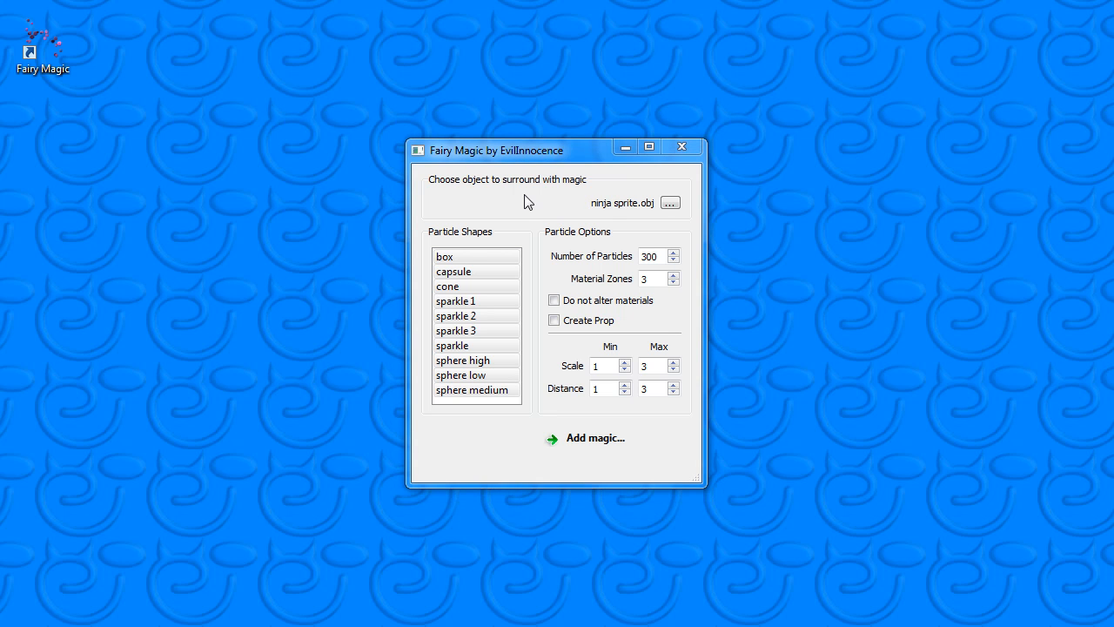
# Step: Choose sparkle 3 as the particle shape with 600 particles
pyautogui.click(447, 286)
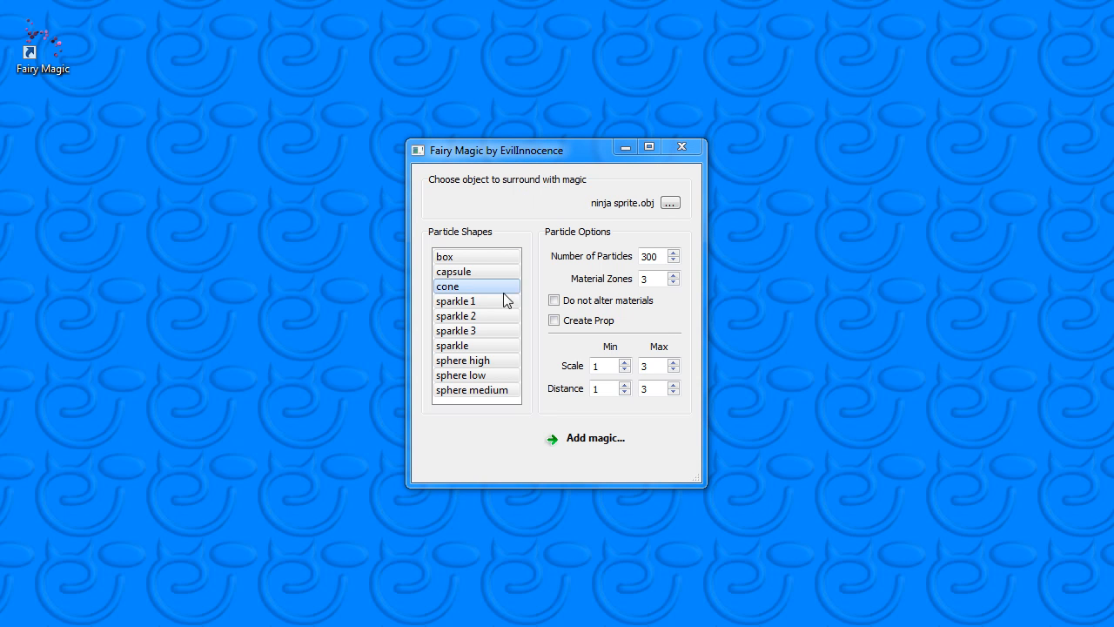
pyautogui.click(456, 331)
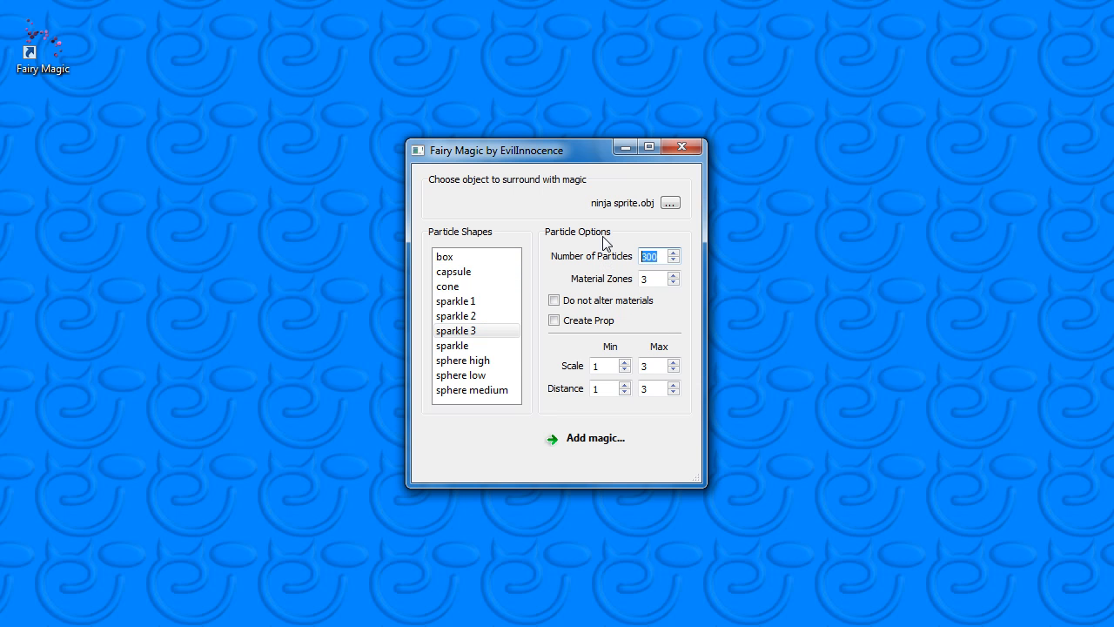
pyautogui.write('600')
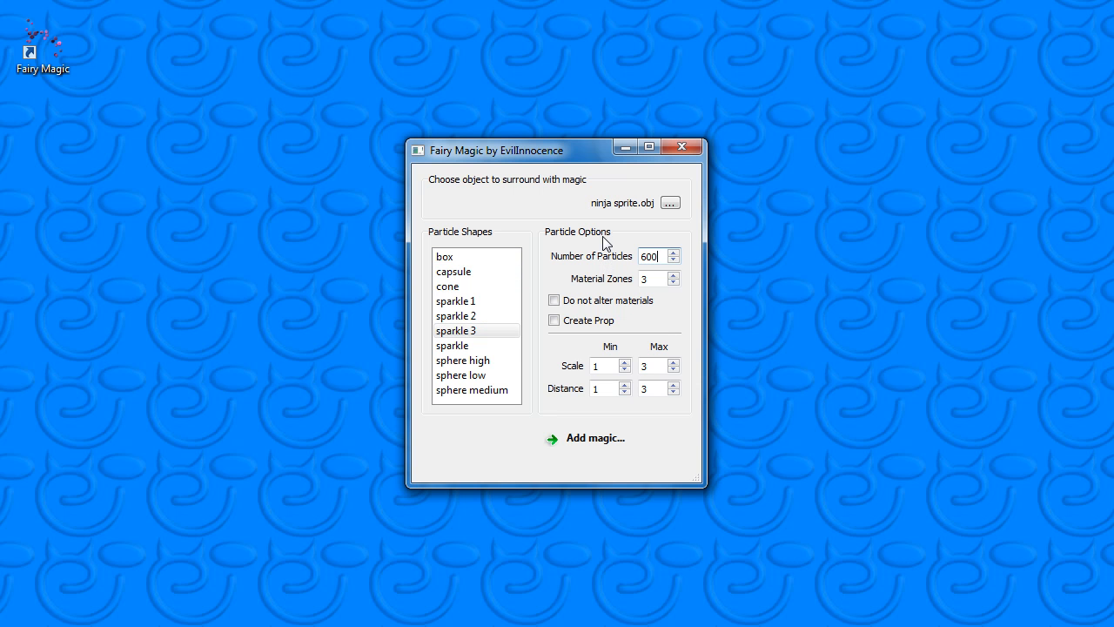
pyautogui.moveTo(641, 280)
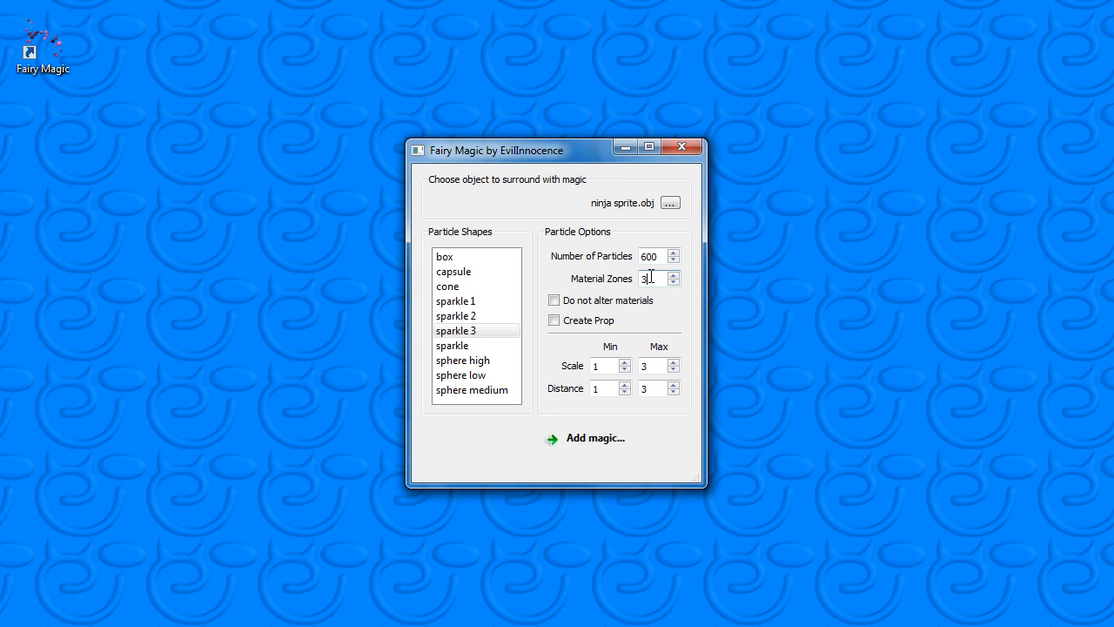
# Step: Enable Create Prop and set particle scale 3–6 and distance 2–4
pyautogui.click(553, 320)
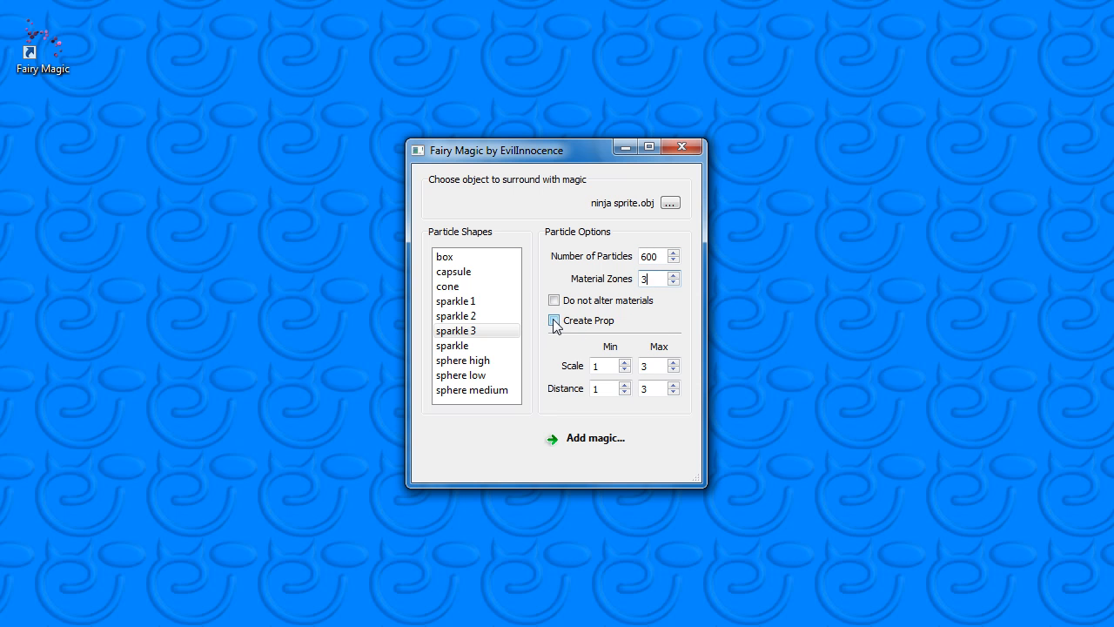
pyautogui.click(555, 320)
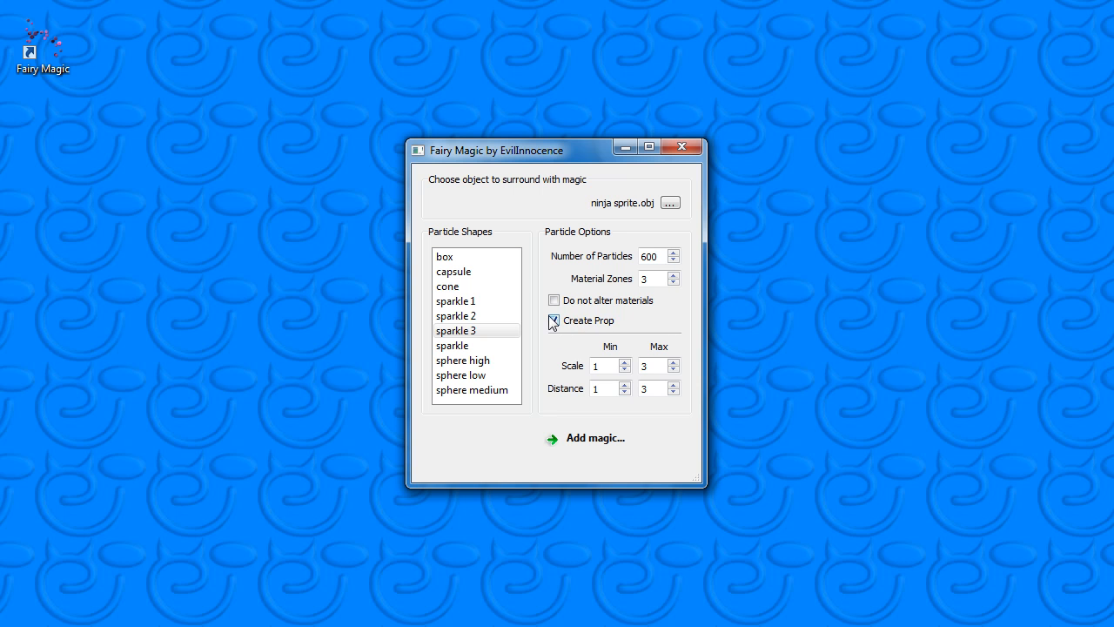
pyautogui.click(554, 320)
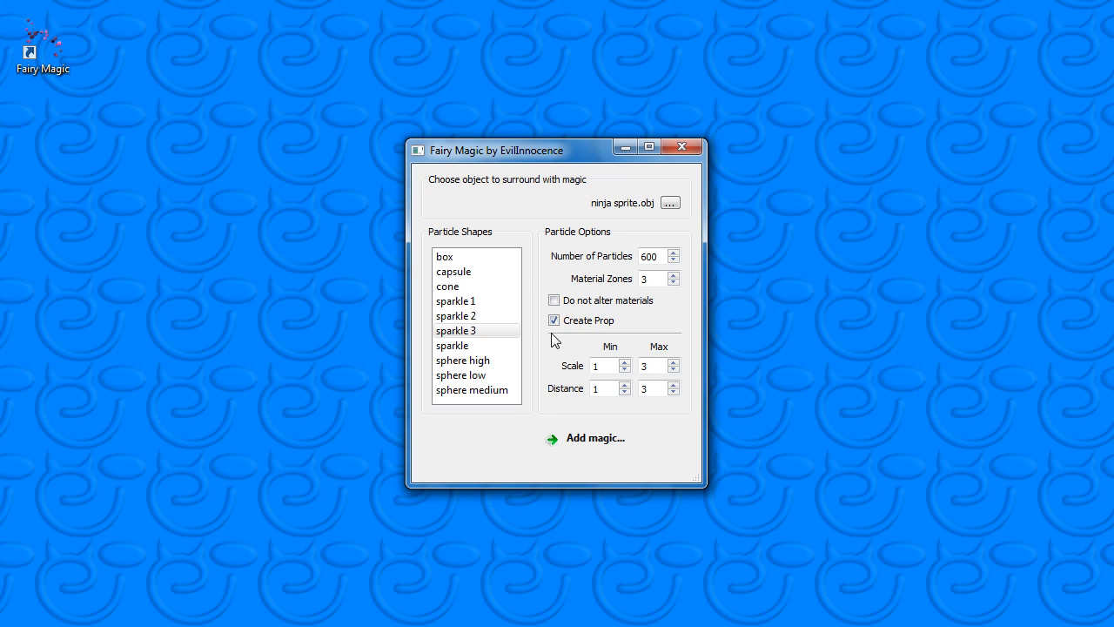
pyautogui.moveTo(592, 338)
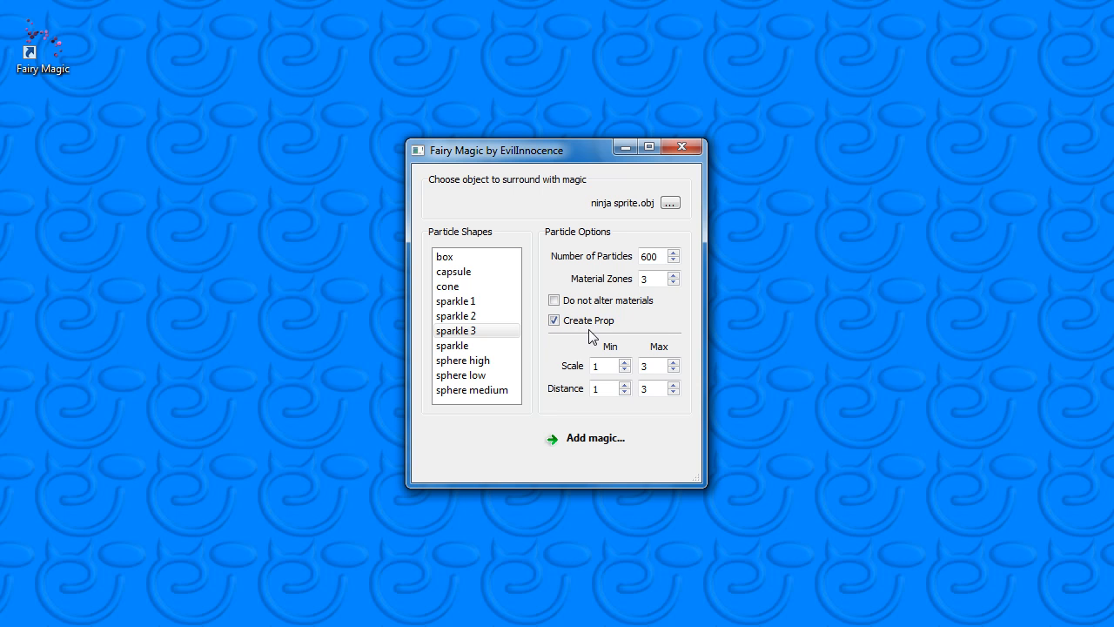
pyautogui.click(625, 360)
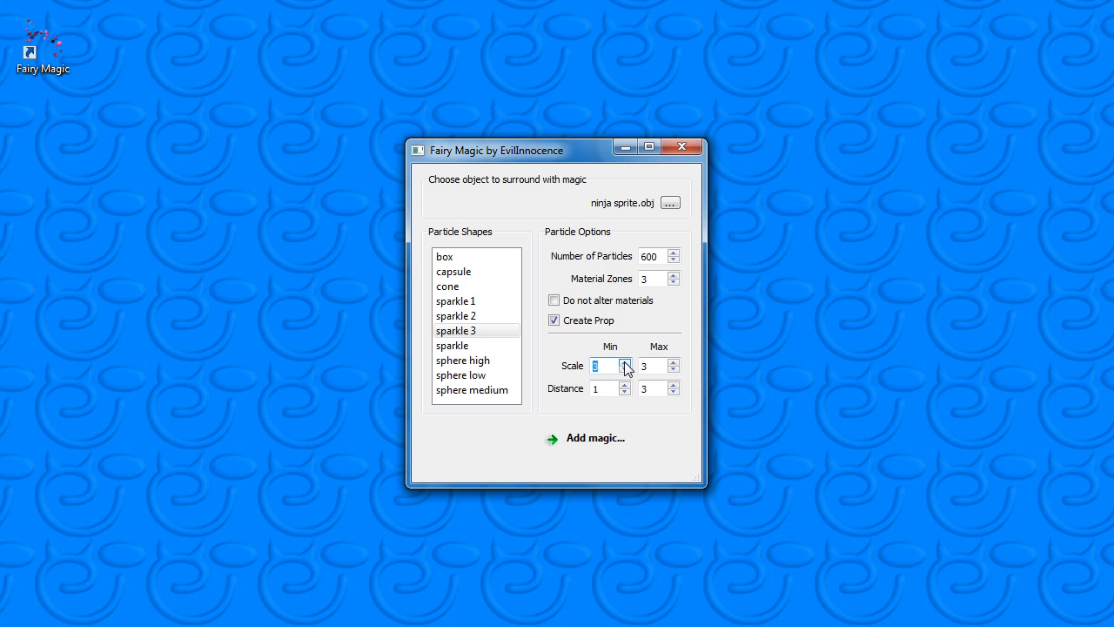
pyautogui.click(644, 365)
pyautogui.write('6')
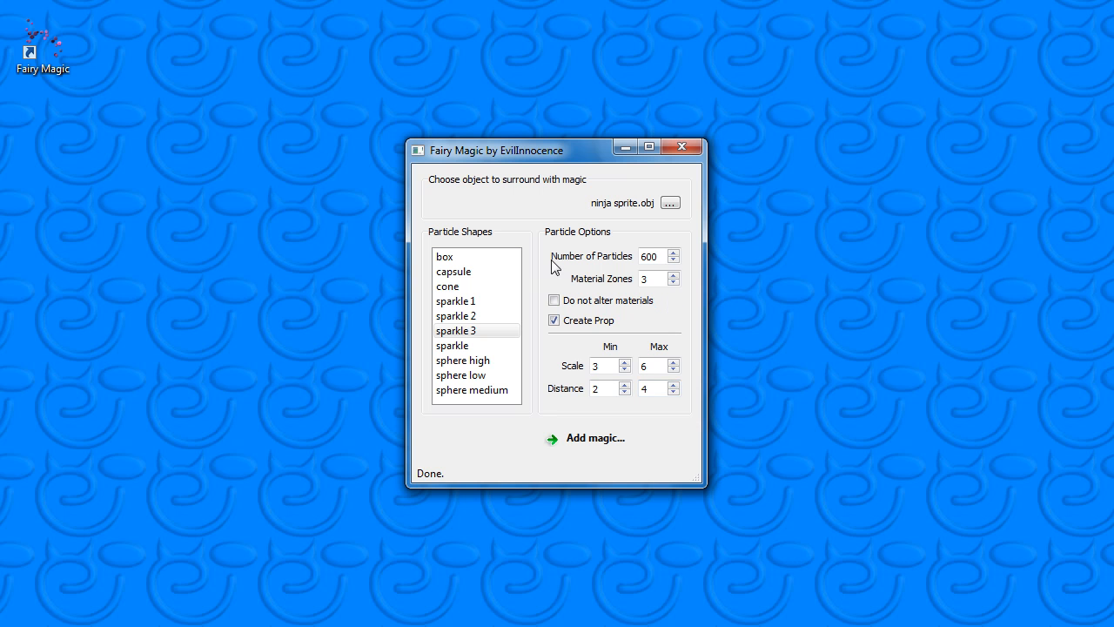
# Step: Add magic to generate the sparkles around the ninja sprite object
pyautogui.click(595, 439)
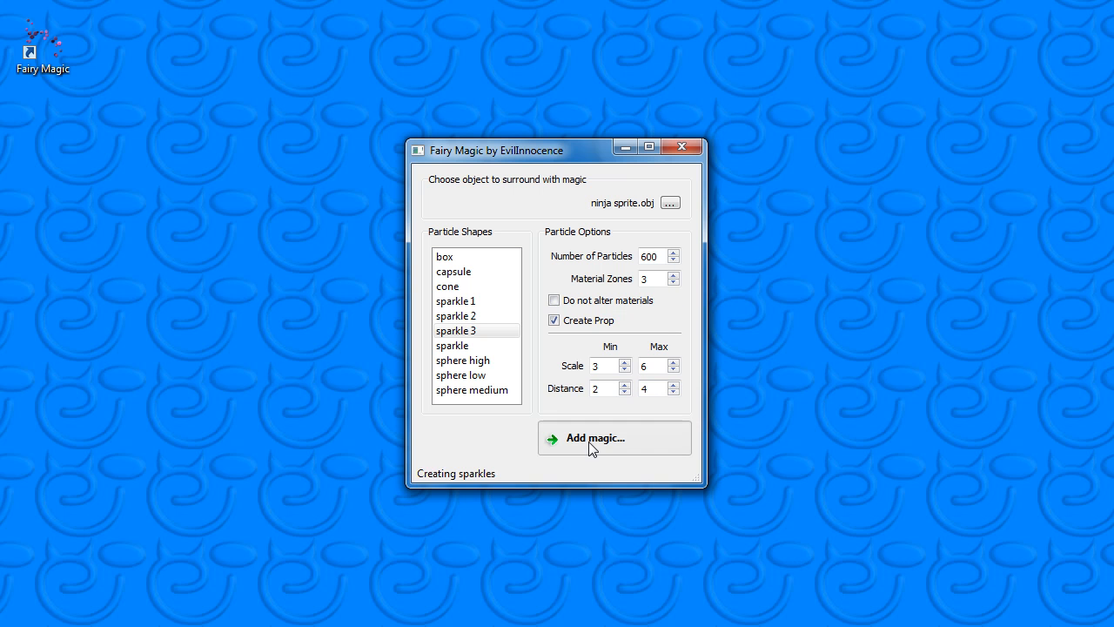
pyautogui.moveTo(532, 233)
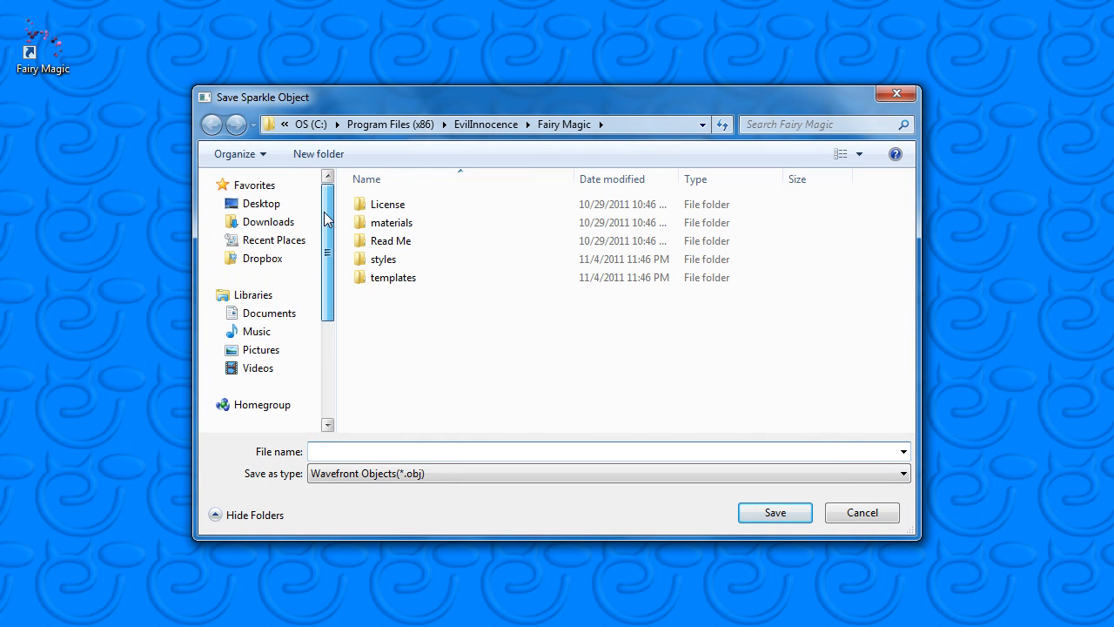
# Step: Save the sparkle object as sparkles.obj in the desktop's Tutorial Files folder
pyautogui.click(261, 202)
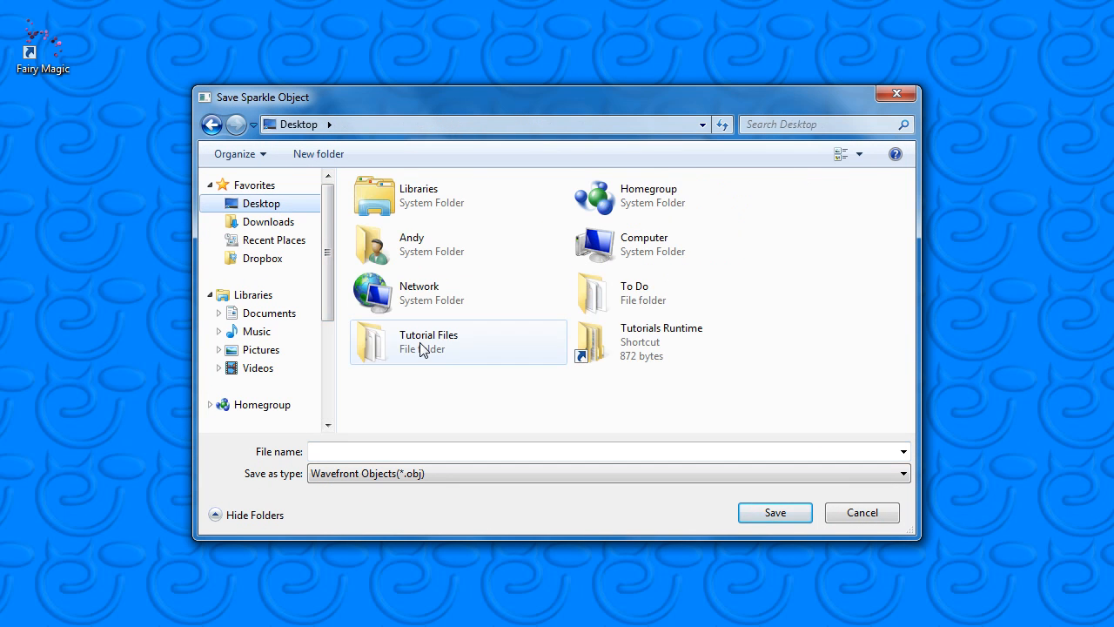
pyautogui.doubleClick(428, 341)
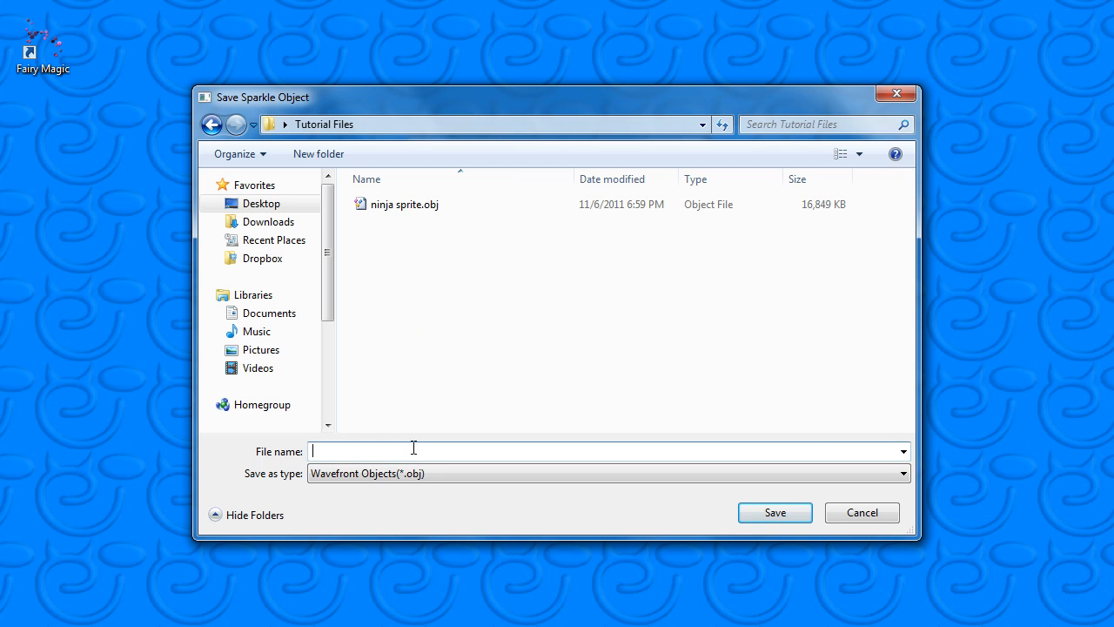
pyautogui.write('sparkles.')
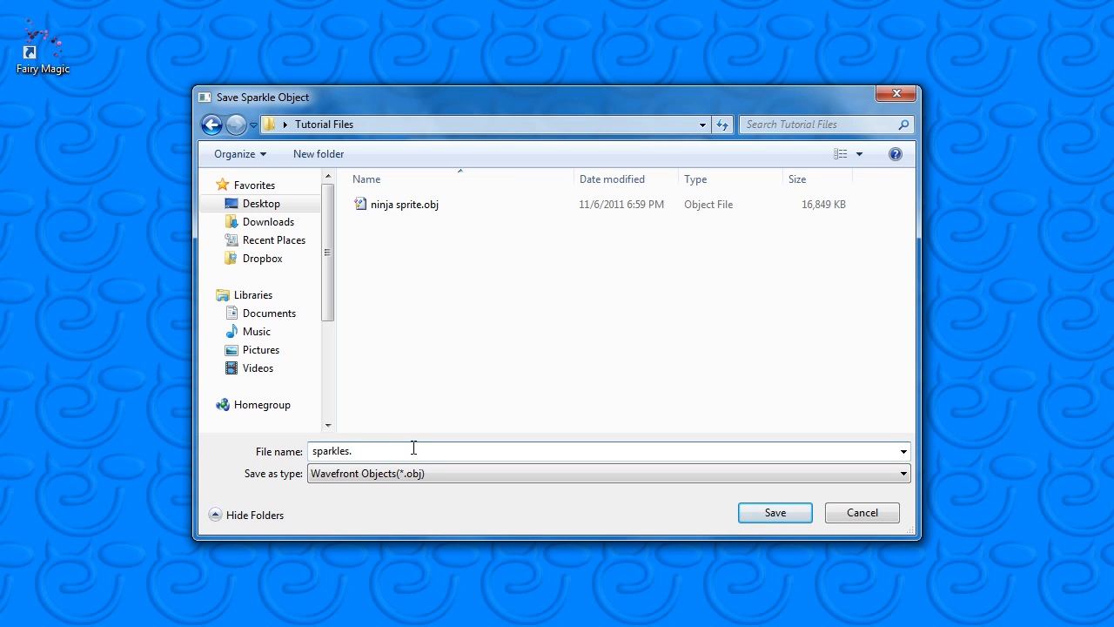
pyautogui.click(773, 511)
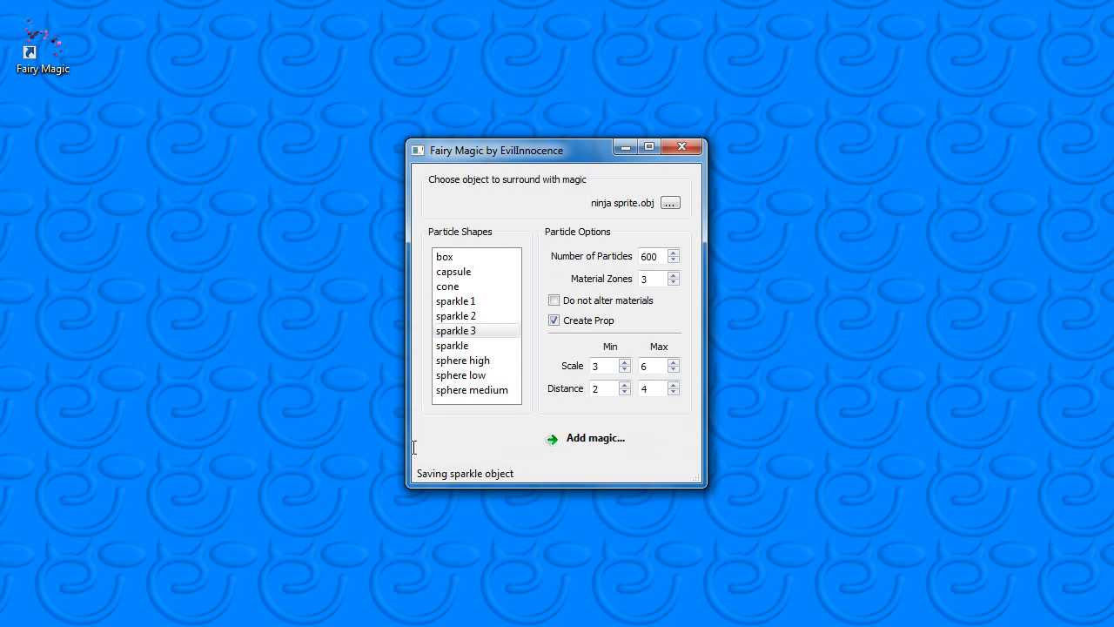
pyautogui.click(596, 438)
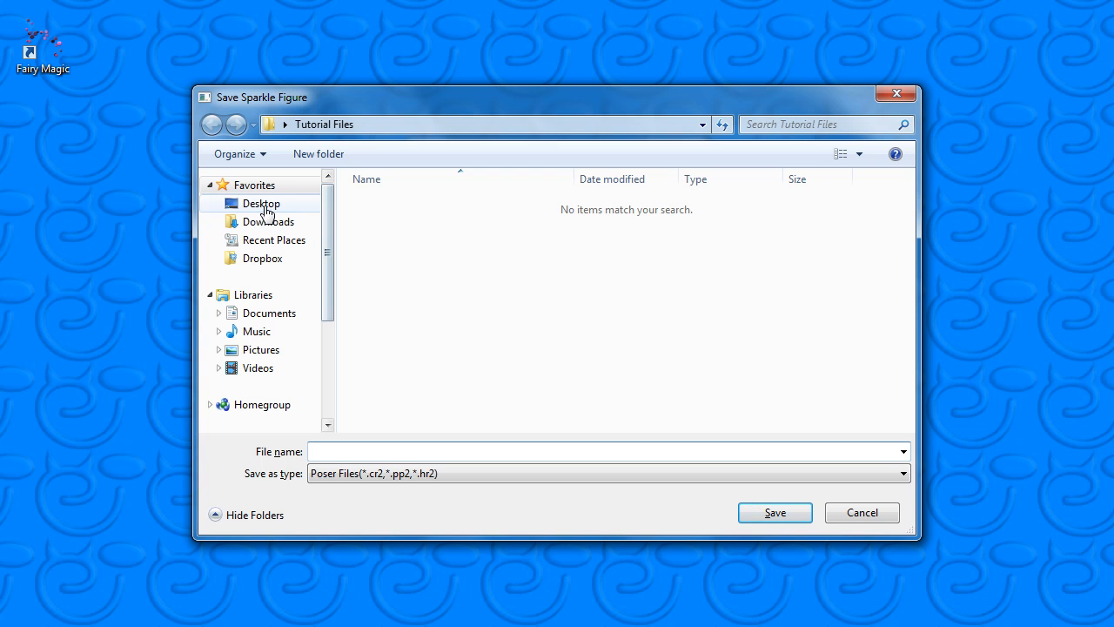
# Step: Save the sparkle figure into the Tutorials Runtime props library under the name Sparkel
pyautogui.click(261, 202)
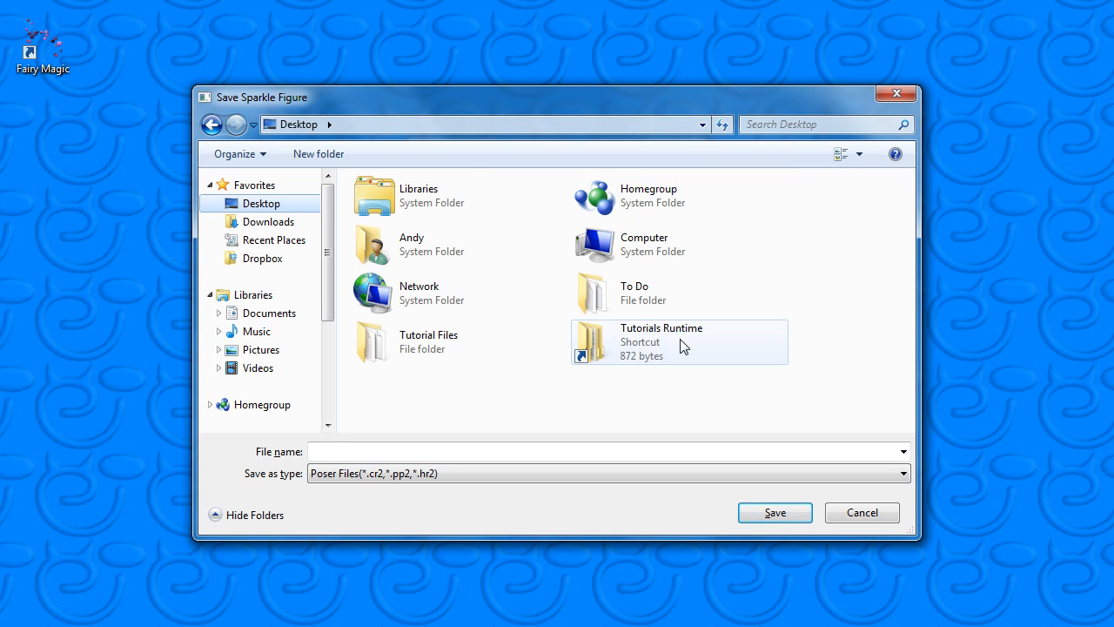
pyautogui.doubleClick(661, 341)
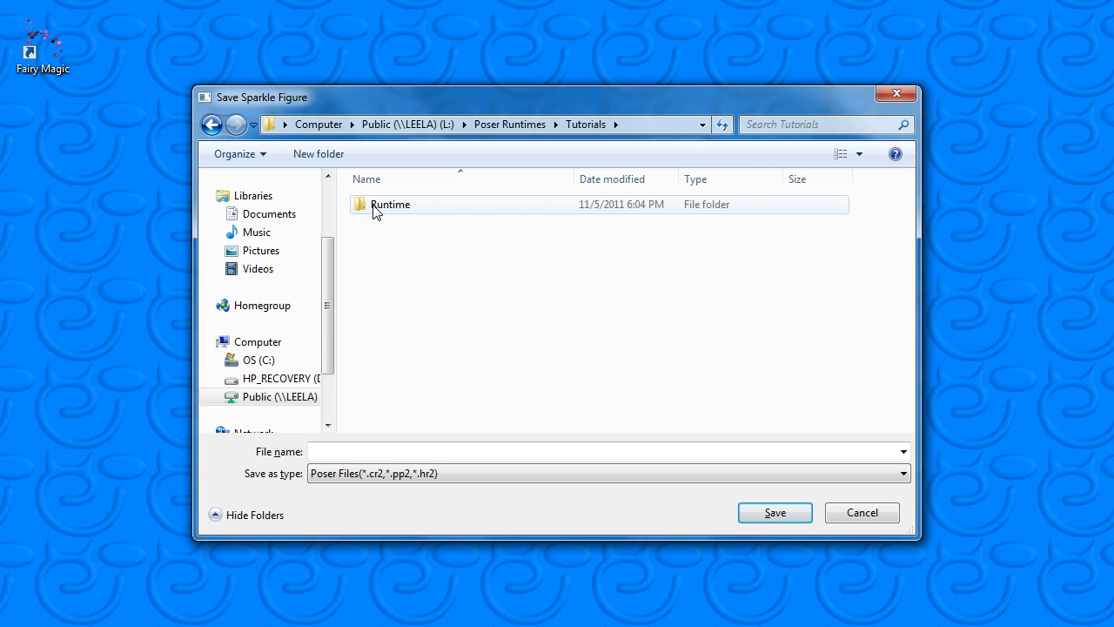
pyautogui.doubleClick(390, 204)
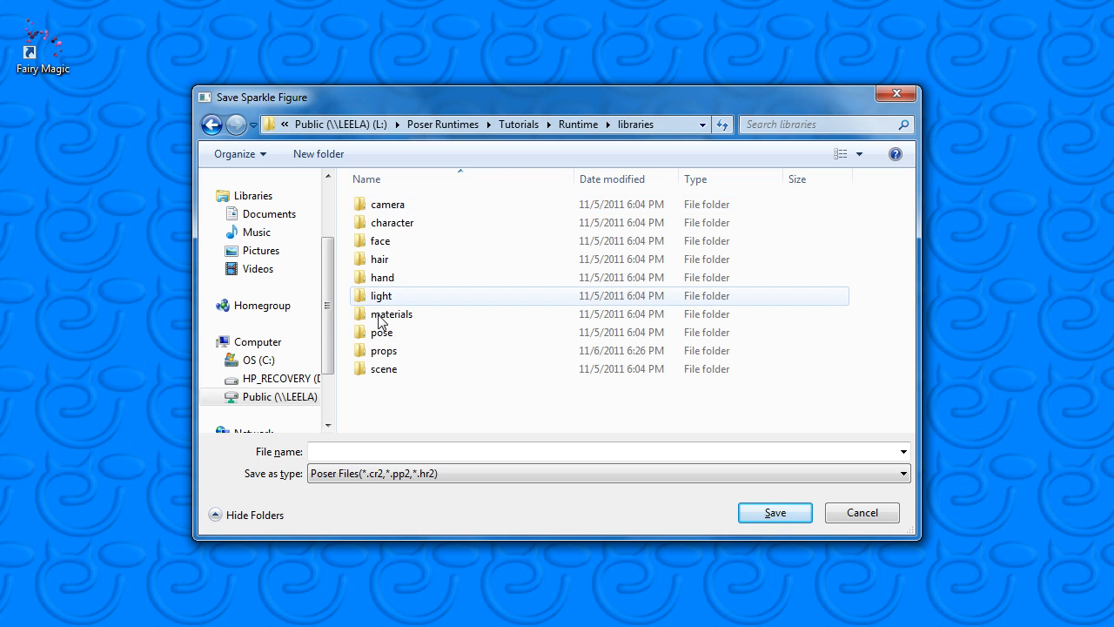
pyautogui.doubleClick(383, 350)
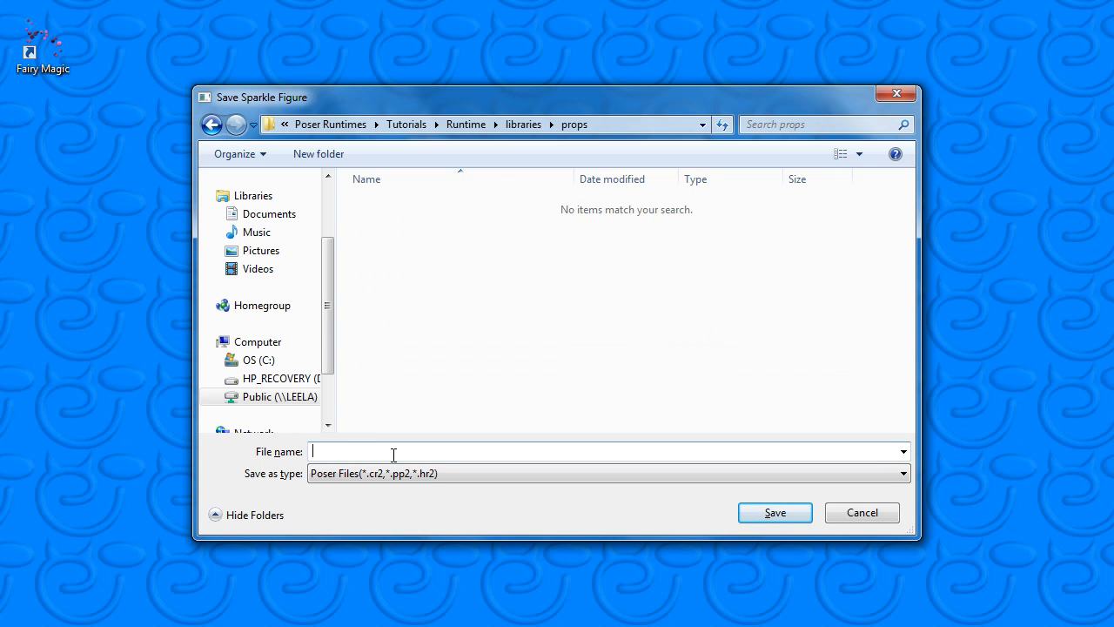
pyautogui.write('Sparkel')
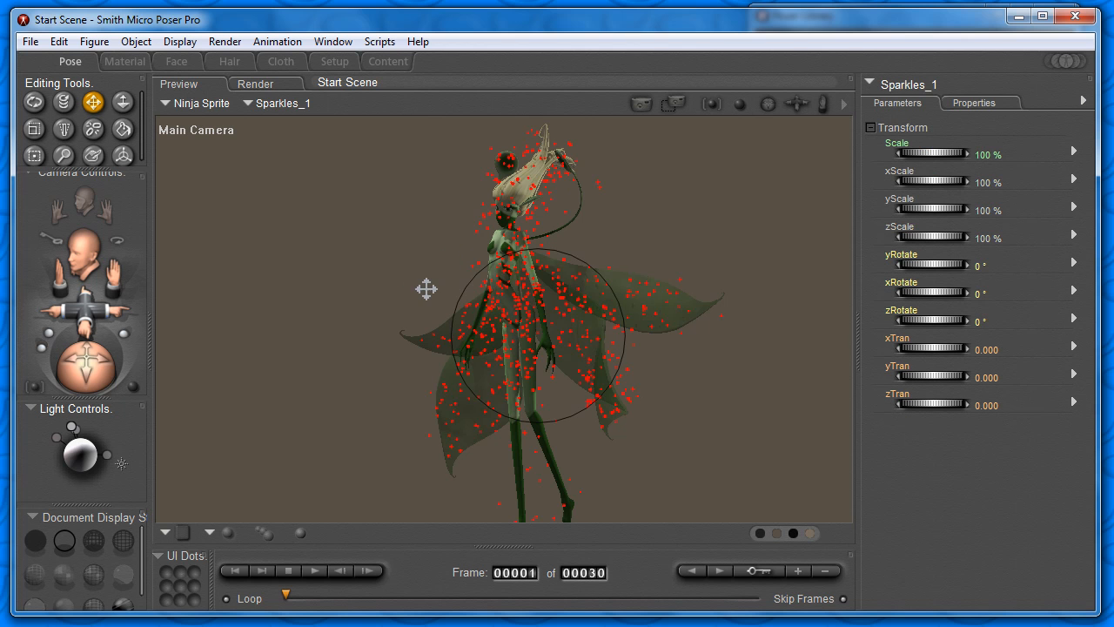
pyautogui.moveTo(496, 310)
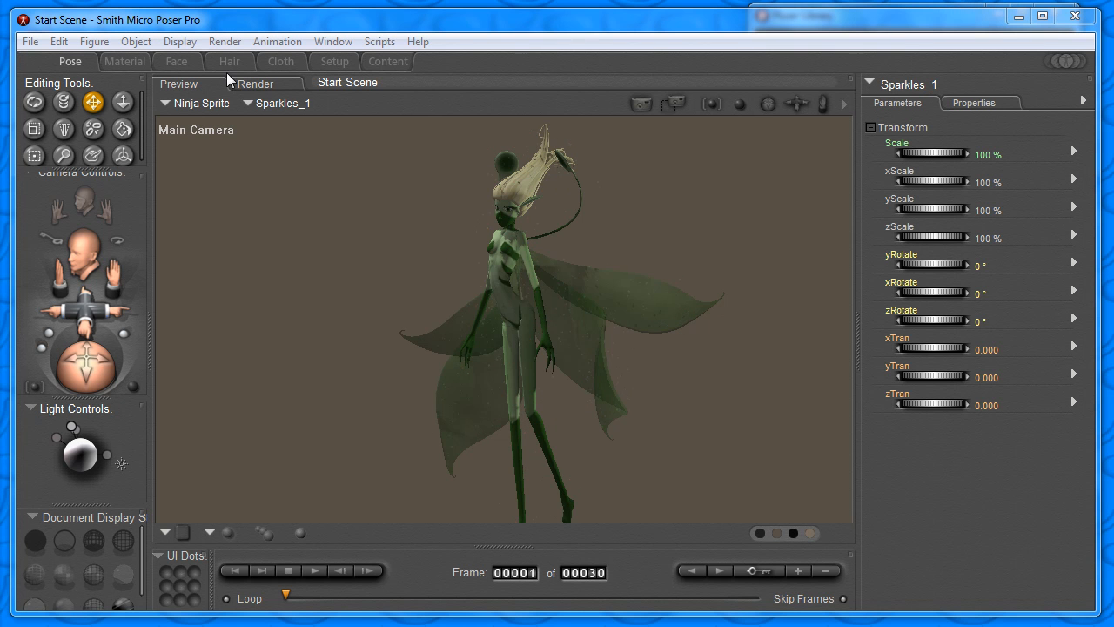
# Step: Switch to the Material room to edit the Sparkles_1 prop's materials
pyautogui.click(125, 61)
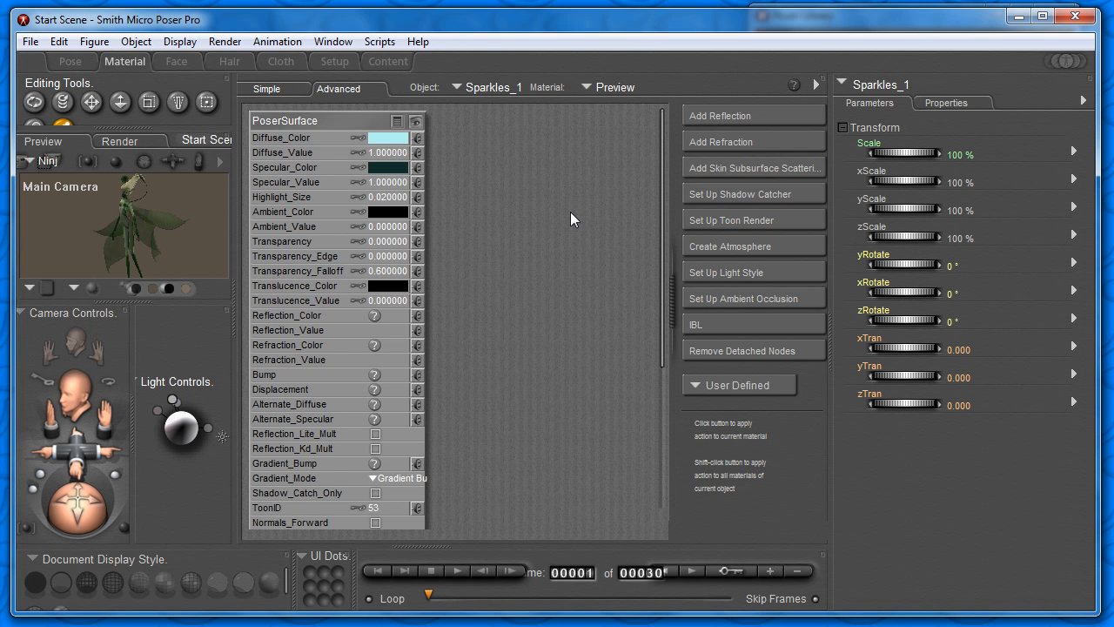
# Step: Assign the sparkle_1.png texture to the image map of the sparkle1 material
pyautogui.click(586, 87)
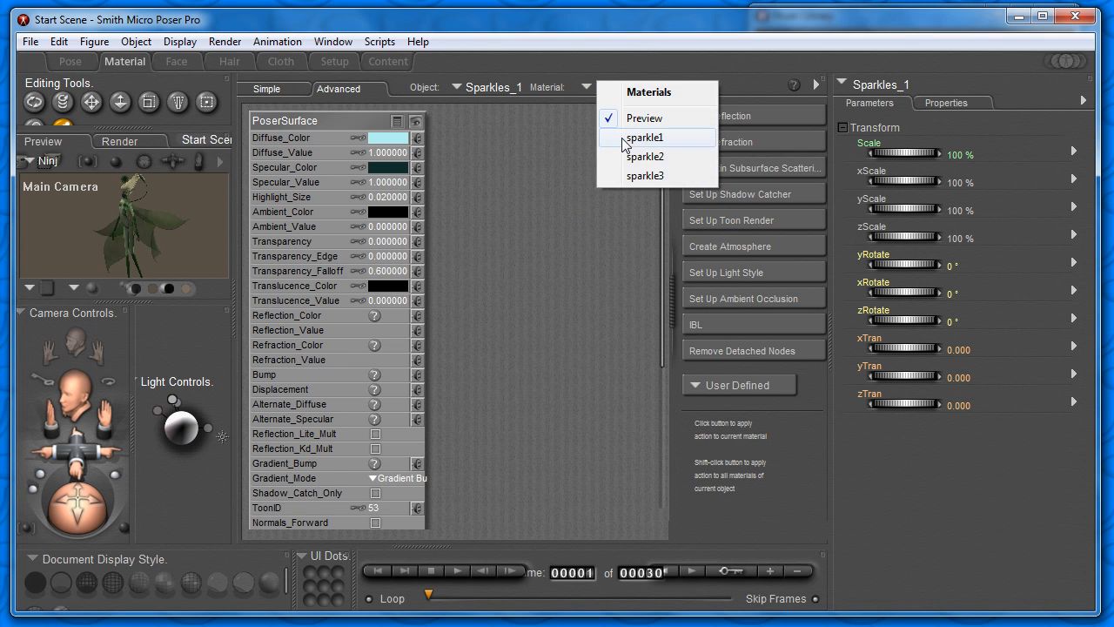
pyautogui.click(644, 135)
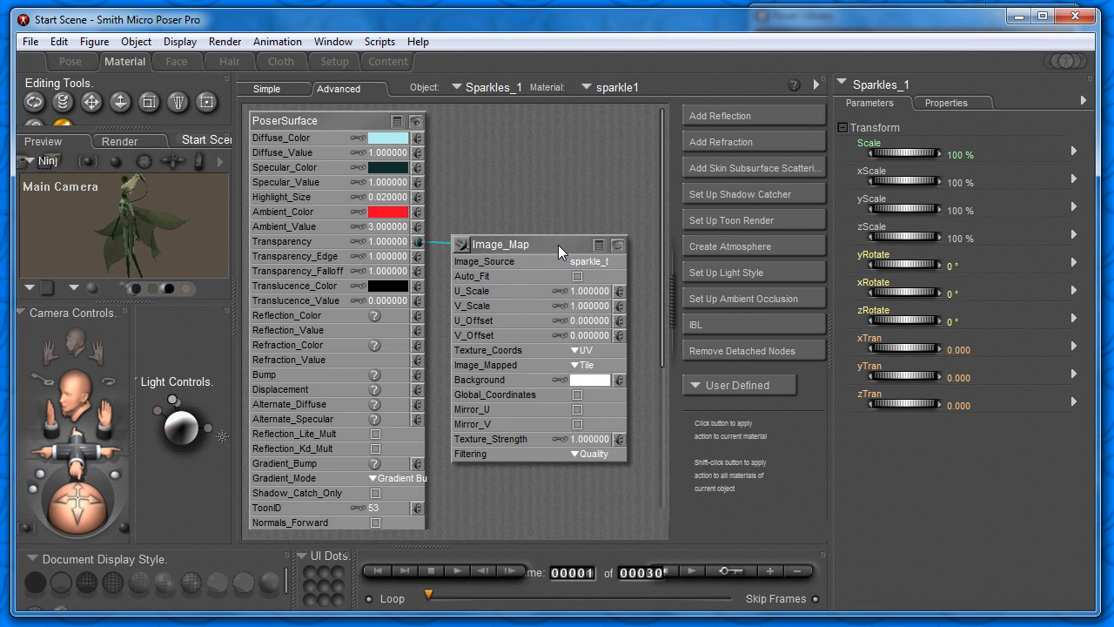
pyautogui.click(590, 261)
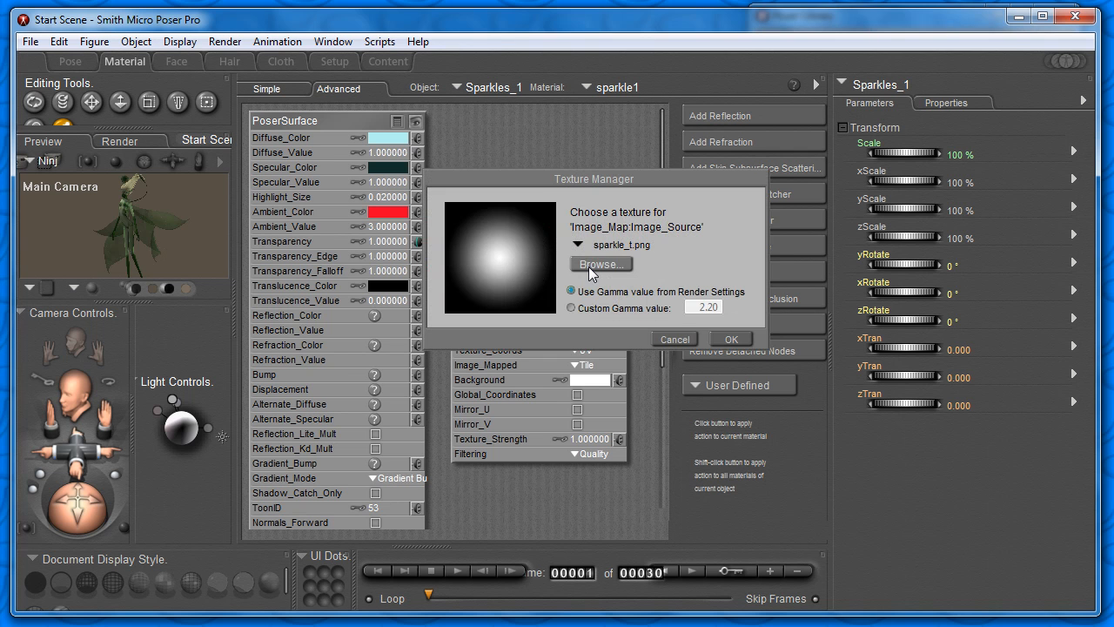
pyautogui.click(731, 337)
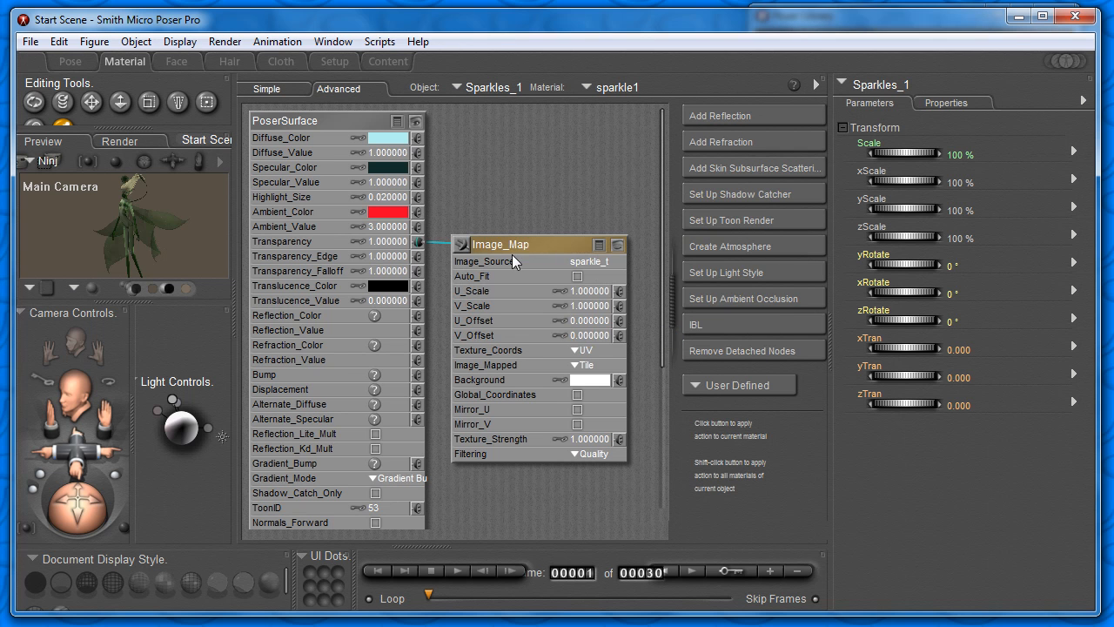
pyautogui.moveTo(418, 244)
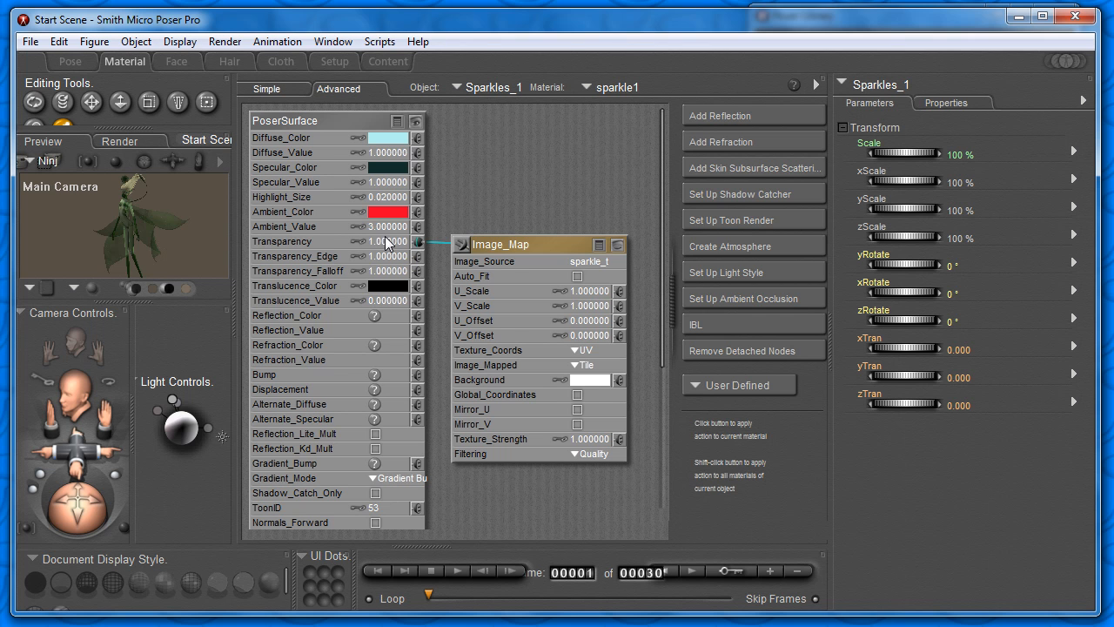
# Step: Return to the Pose room showing Ninja Sprite with the Sparkles_1 prop
pyautogui.click(70, 61)
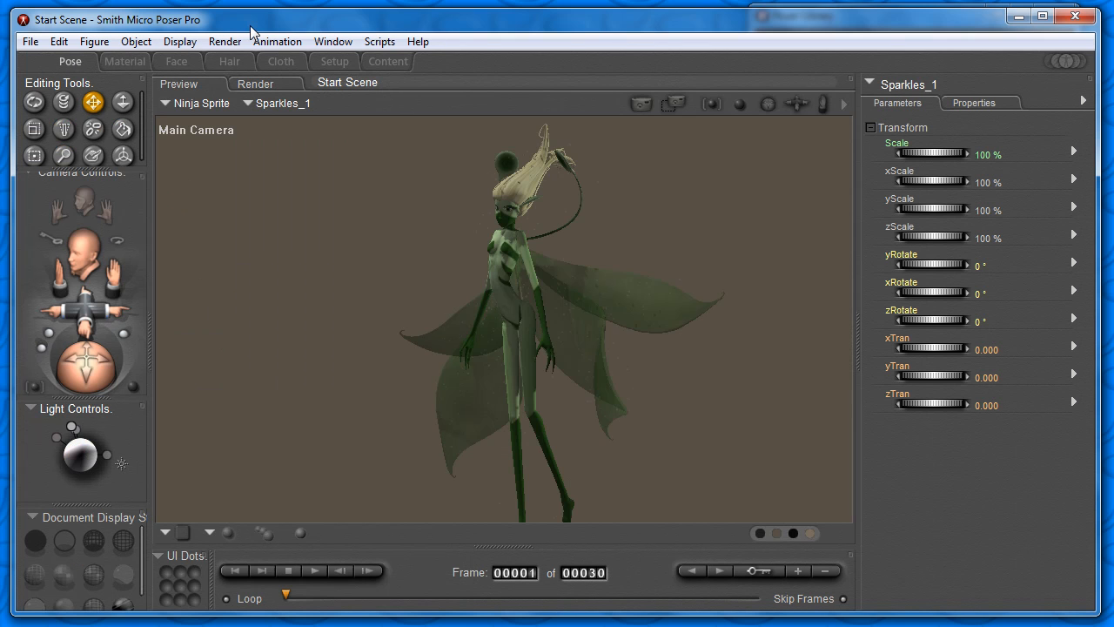
pyautogui.moveTo(397, 190)
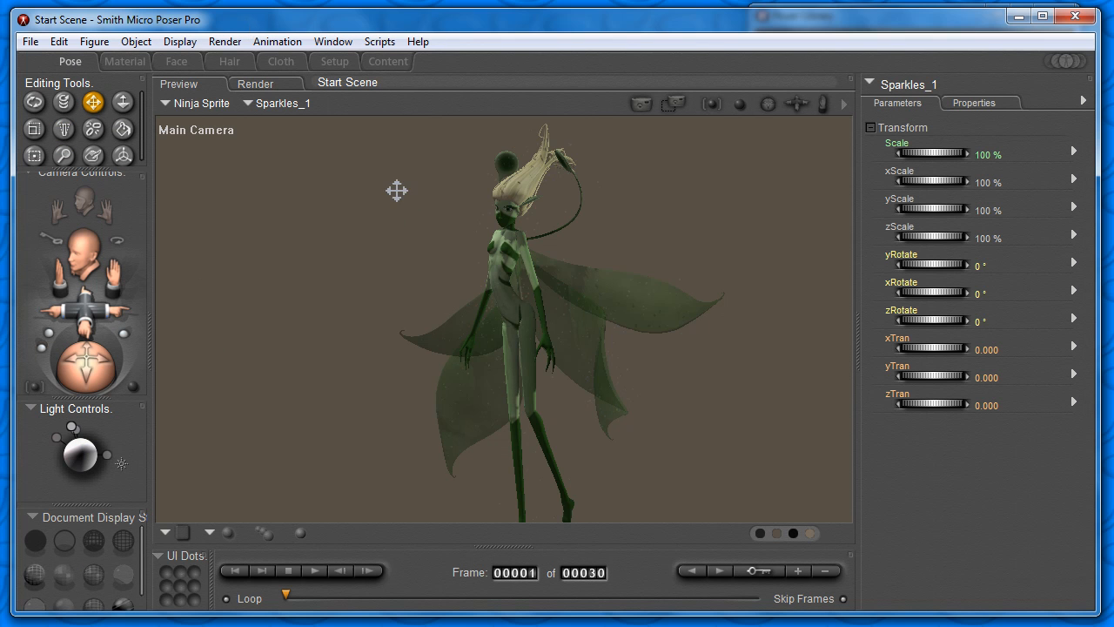
pyautogui.moveTo(268, 26)
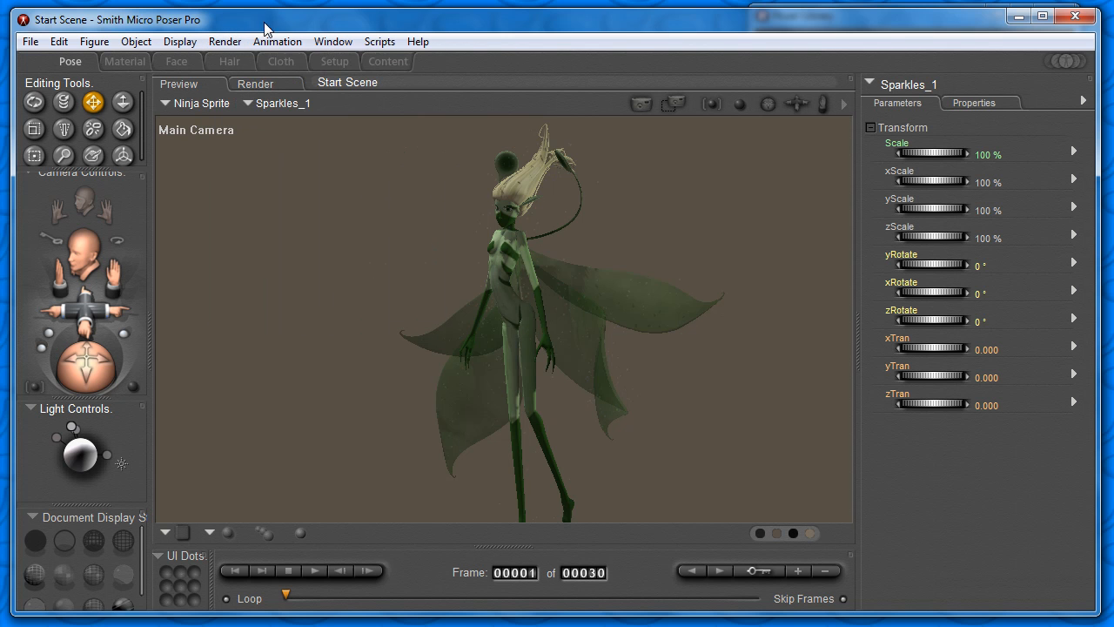